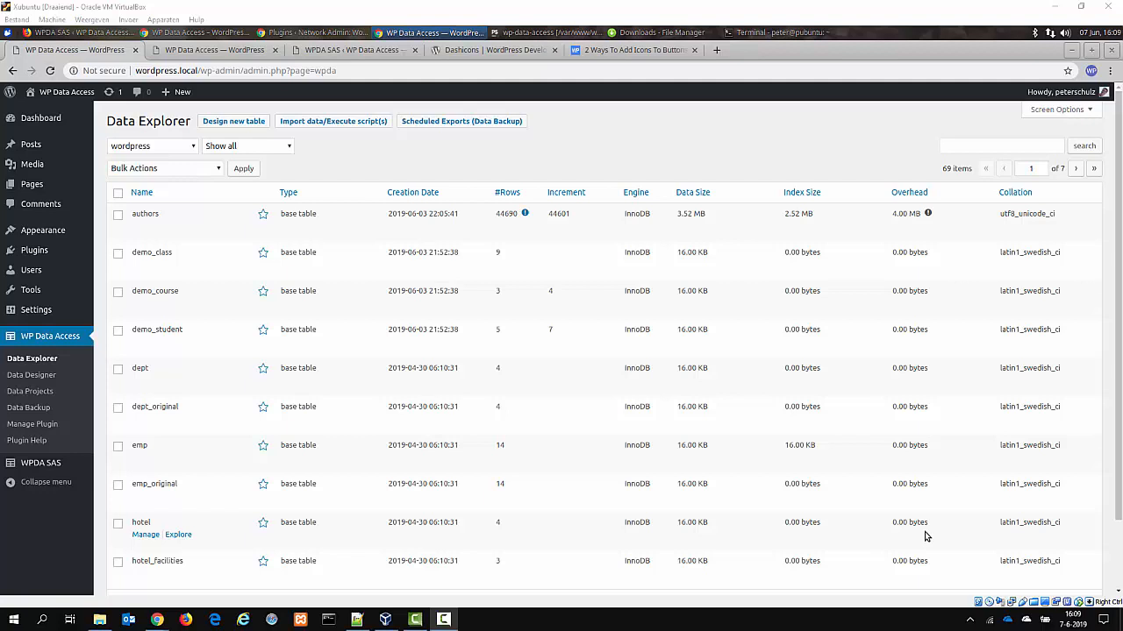
mouse_move(342, 484)
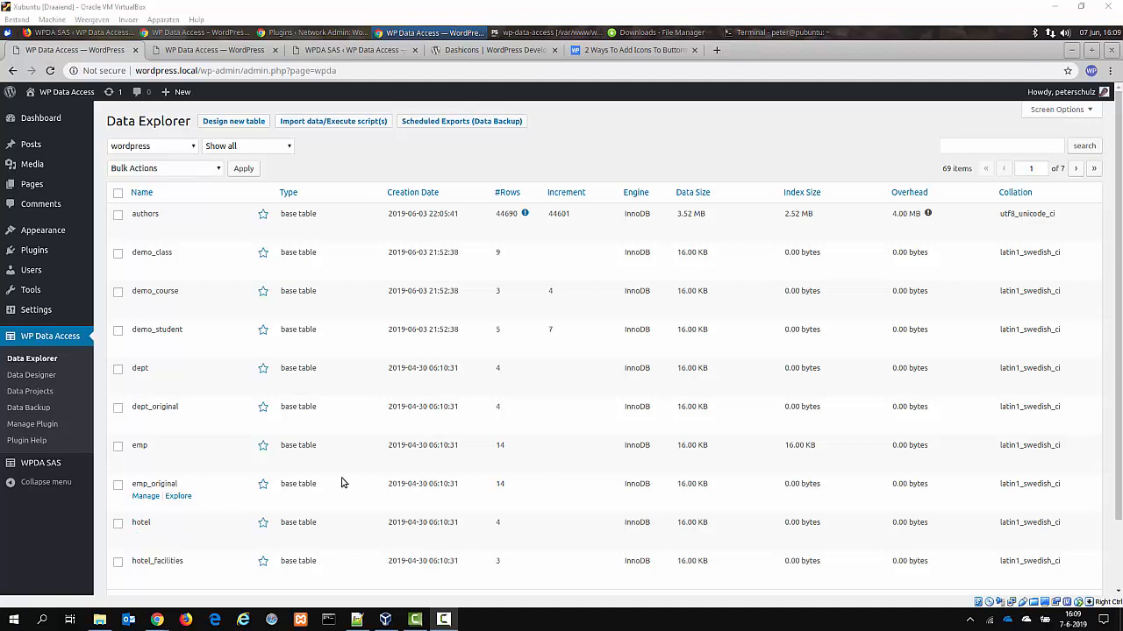
mouse_move(179, 456)
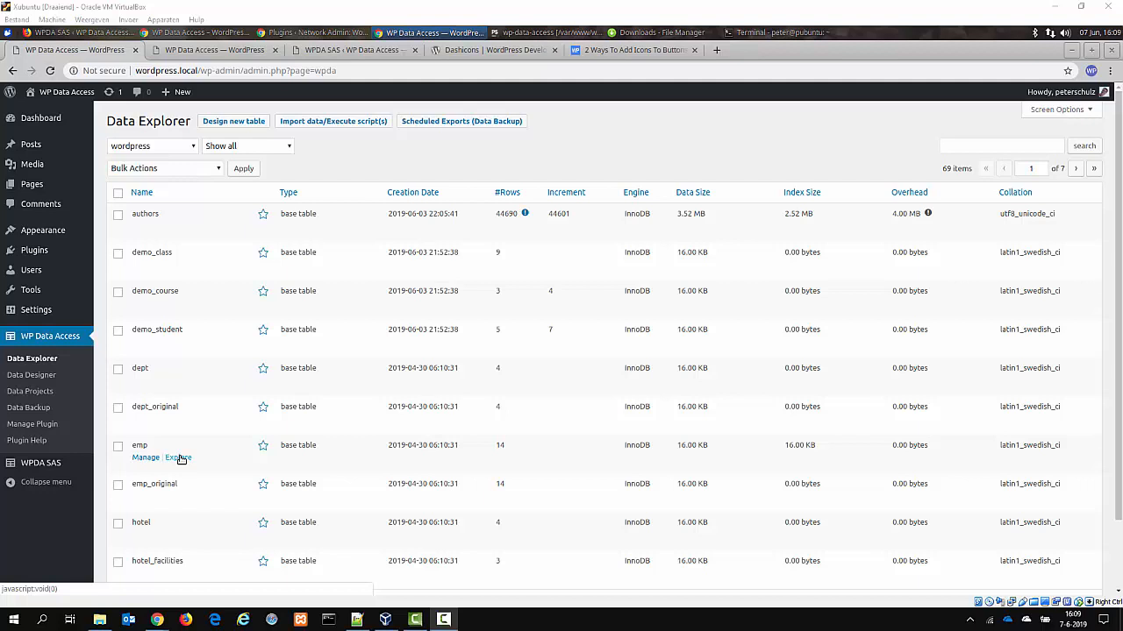
- Select all rows of the emp table and export them with the Export to CSV bulk action, downloading emp.csv
left_click(146, 456)
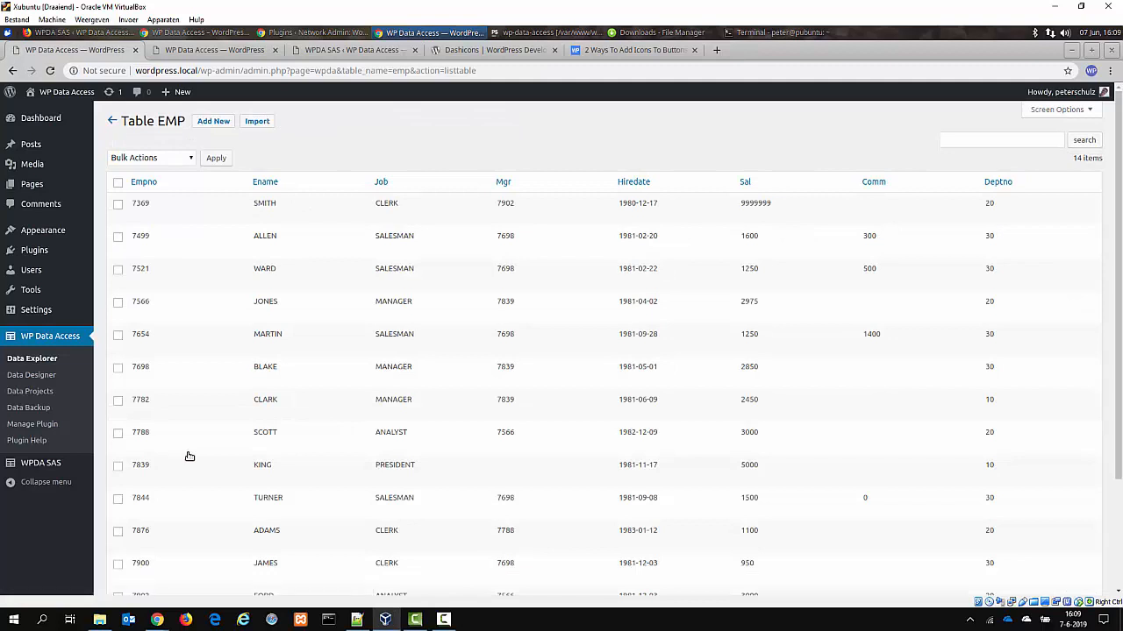
left_click(119, 183)
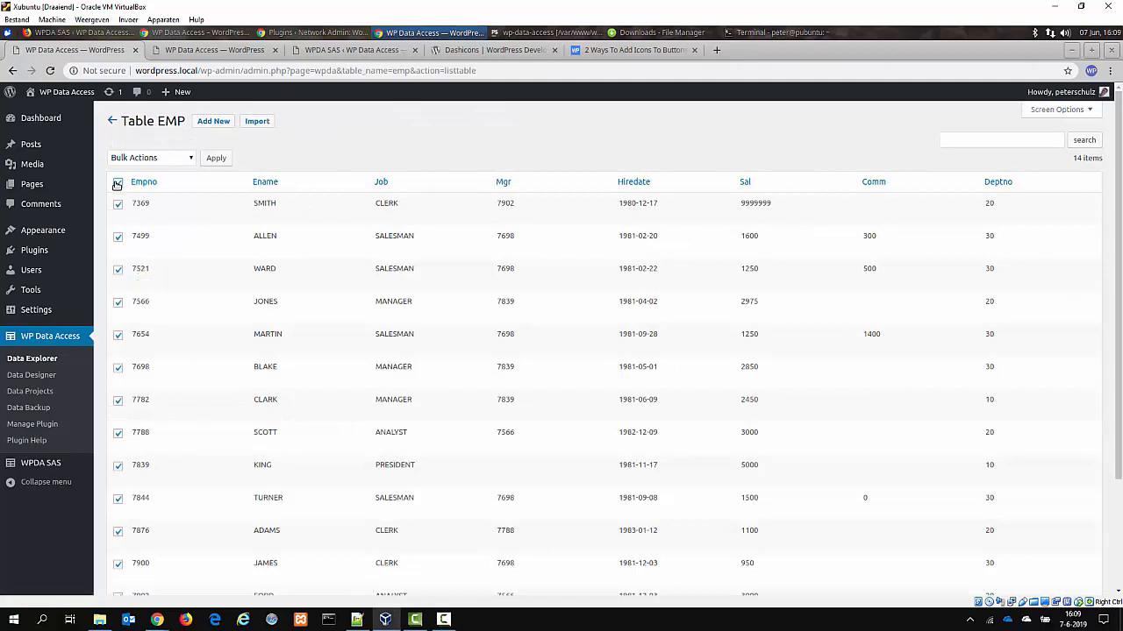
left_click(118, 183)
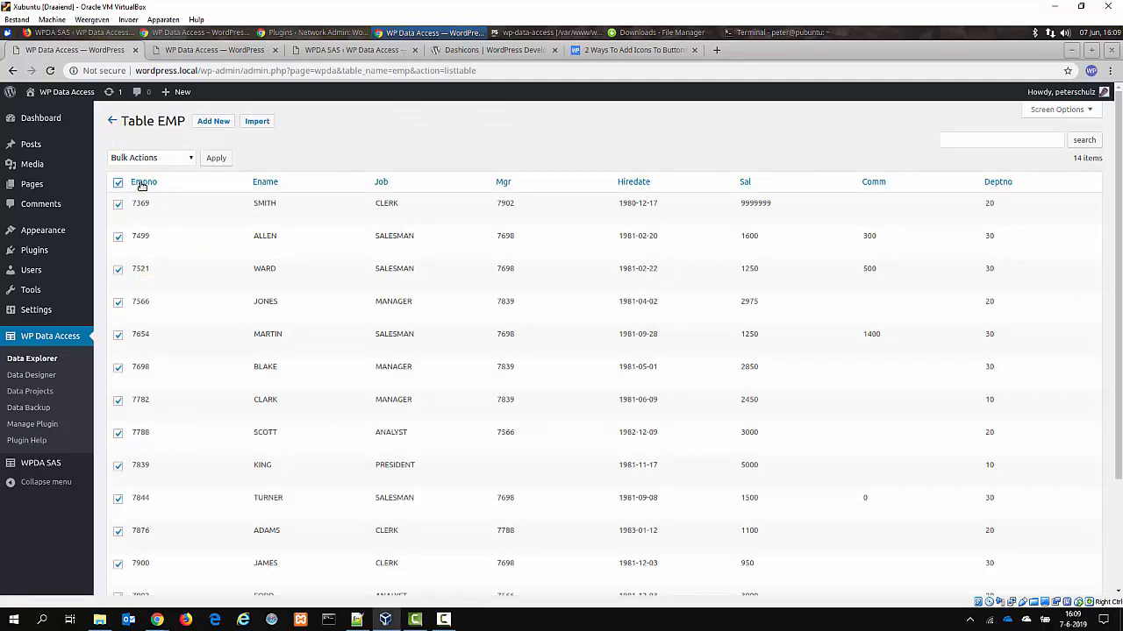
left_click(151, 158)
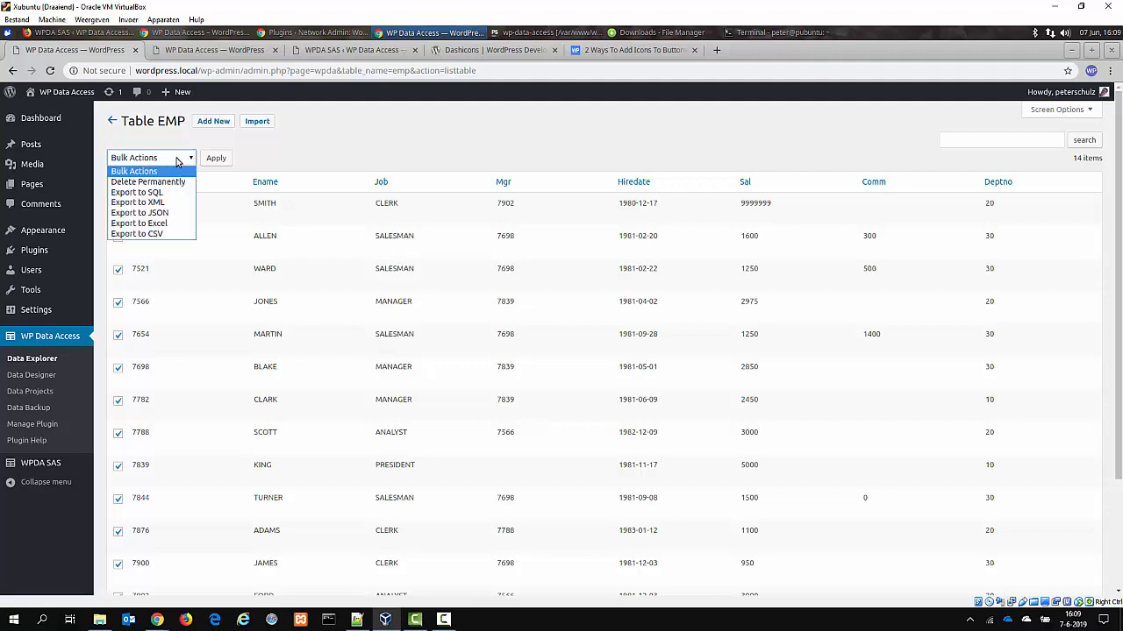
mouse_move(147, 181)
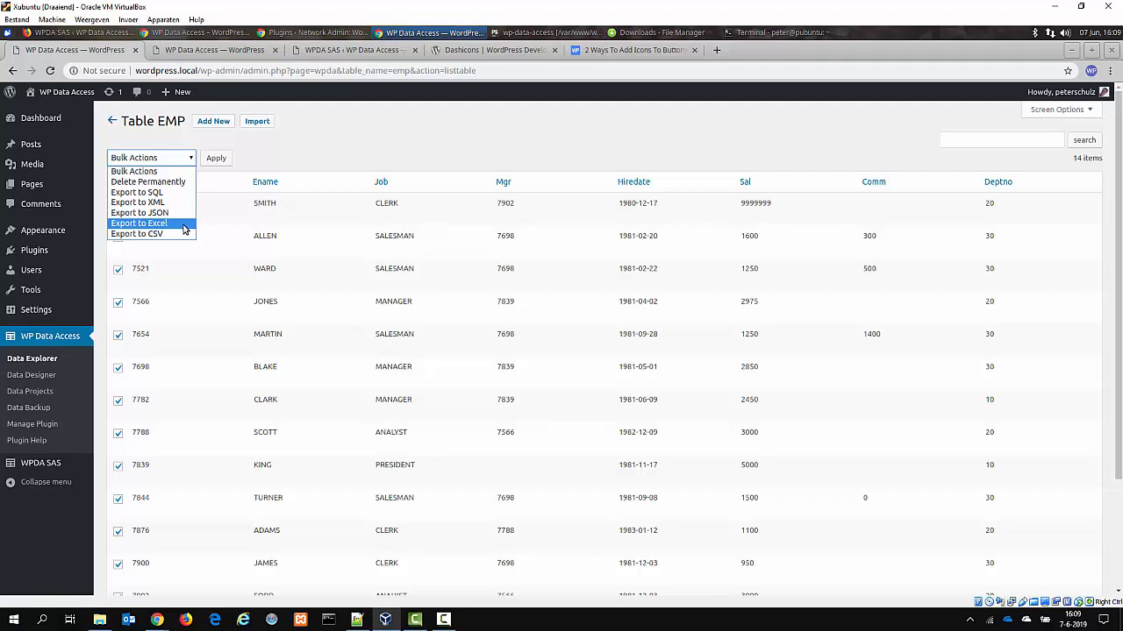
mouse_move(149, 235)
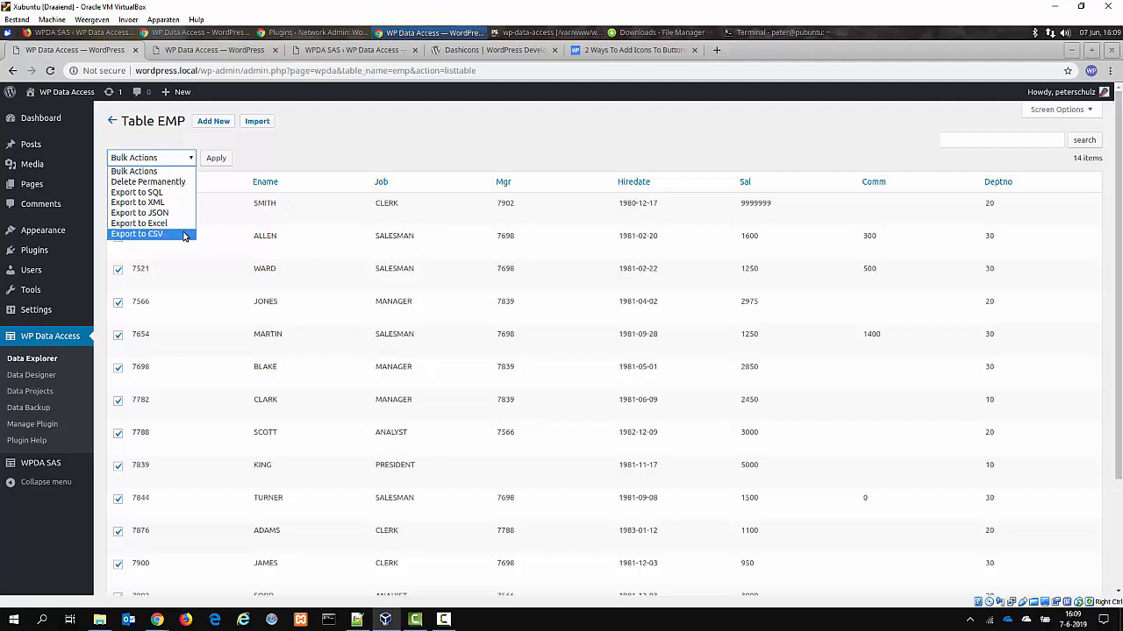
left_click(137, 235)
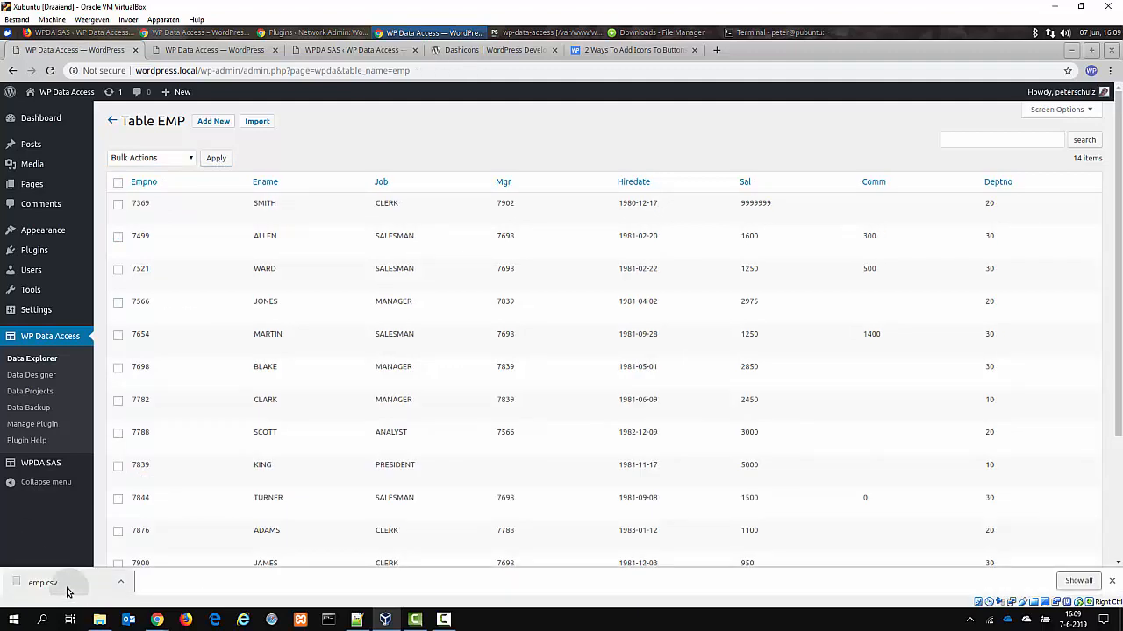
- View the downloaded emp.csv in LibreOffice Calc with the default Text Import settings, showing 14 employee rows
left_click(42, 583)
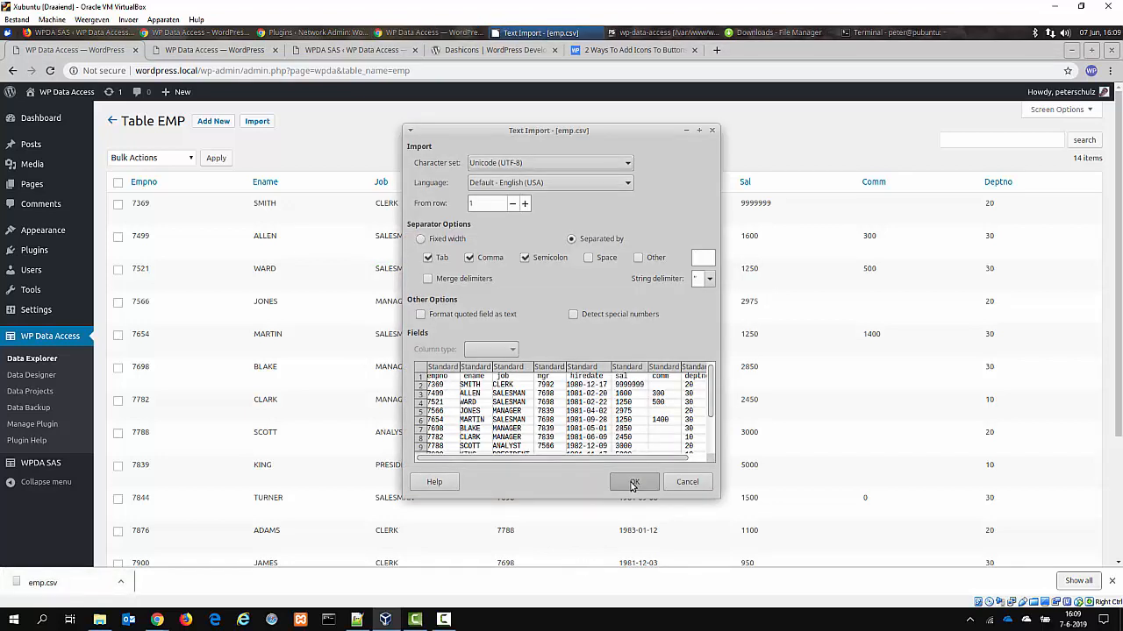
left_click(633, 480)
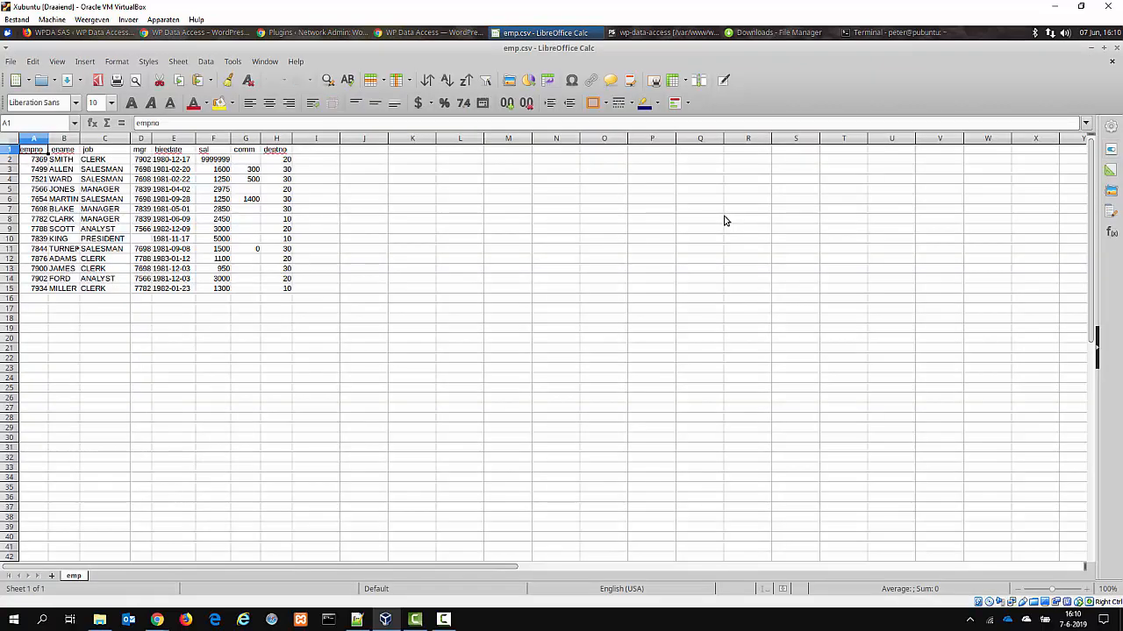
mouse_move(1117, 49)
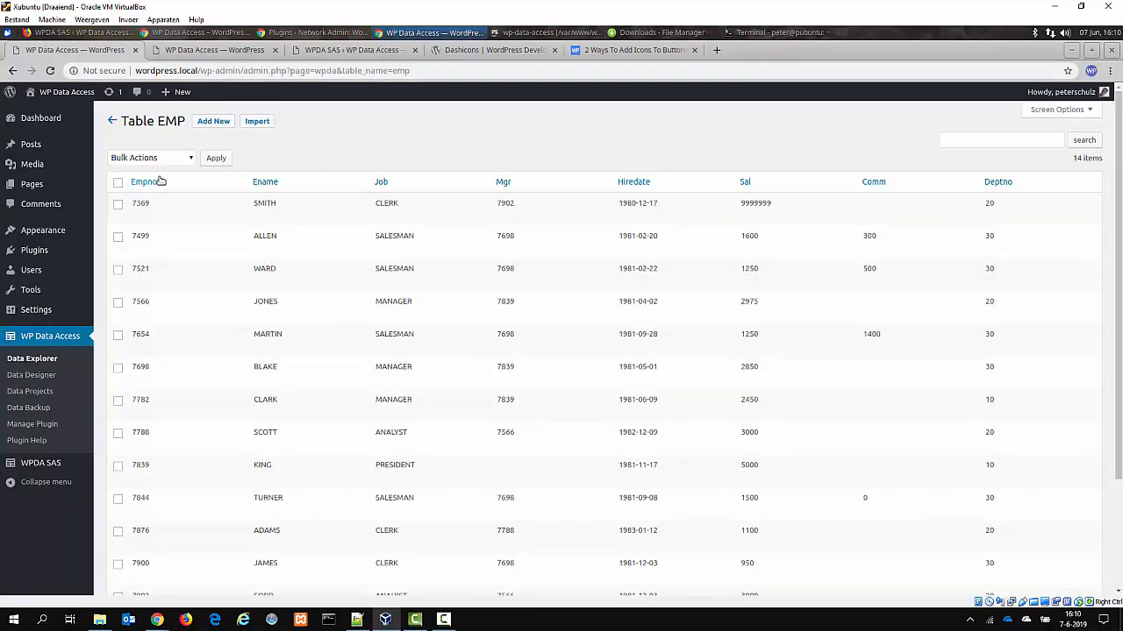
- Export the selected EMP rows with the Export to SQL bulk action and view the downloaded wpda_emp.sql
left_click(117, 180)
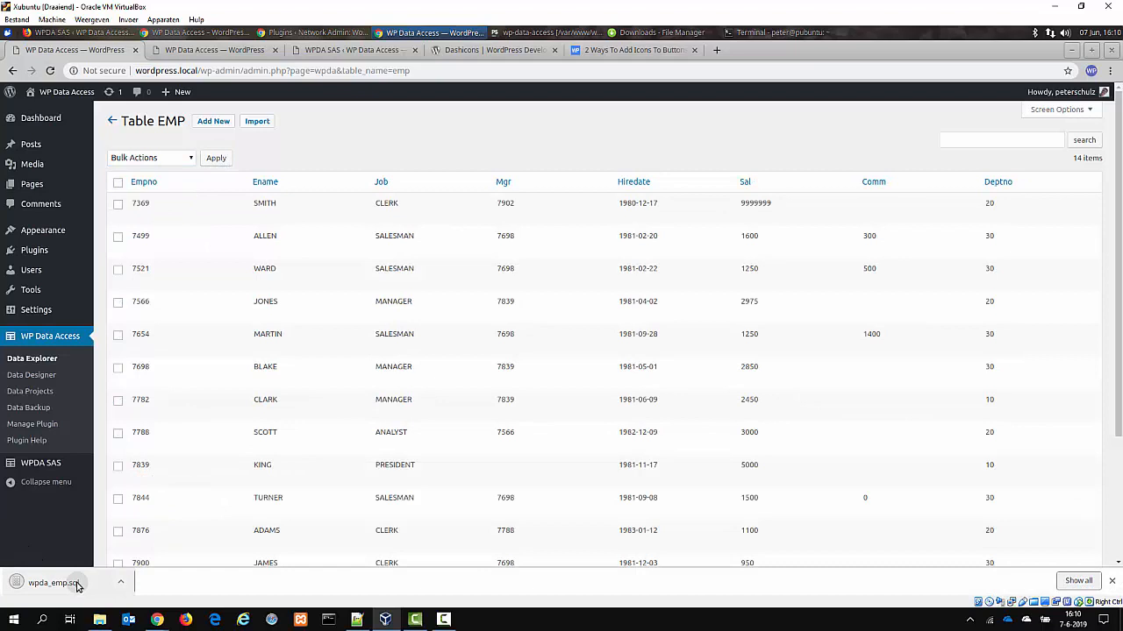
left_click(53, 582)
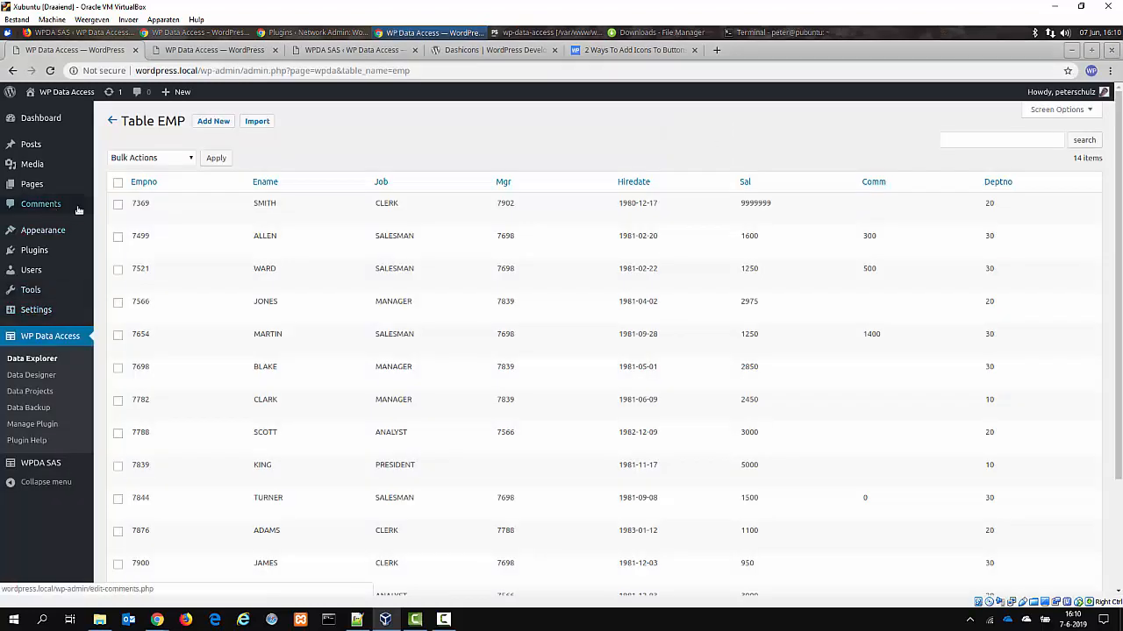
- Apply the Delete Permanently bulk action to the 14 selected EMP rows and confirm, leaving the table empty
left_click(151, 158)
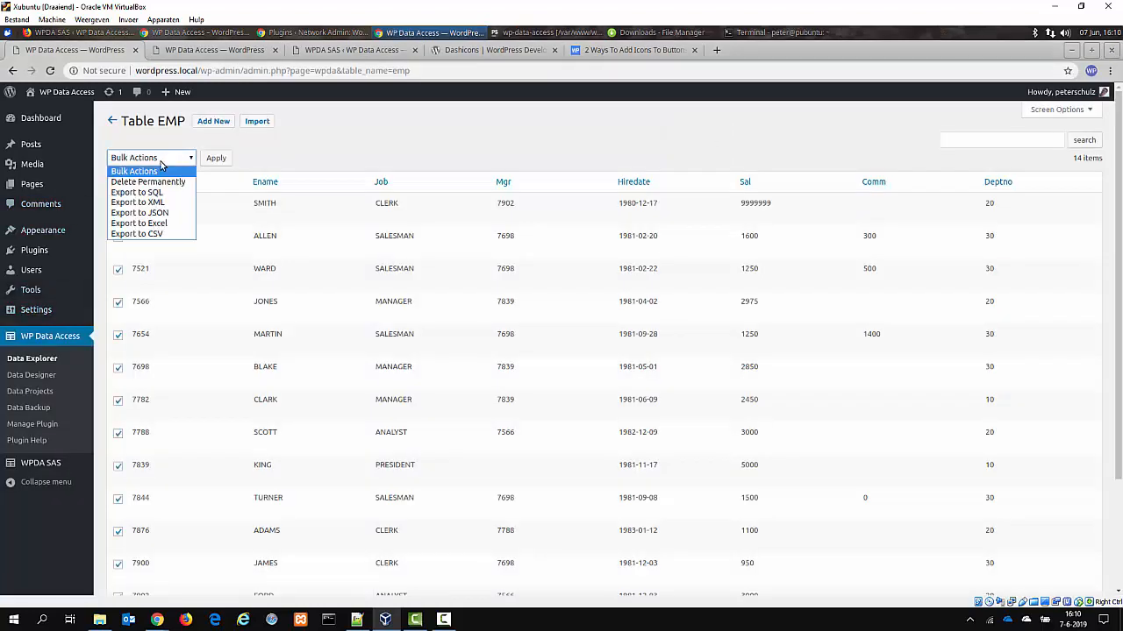
left_click(147, 181)
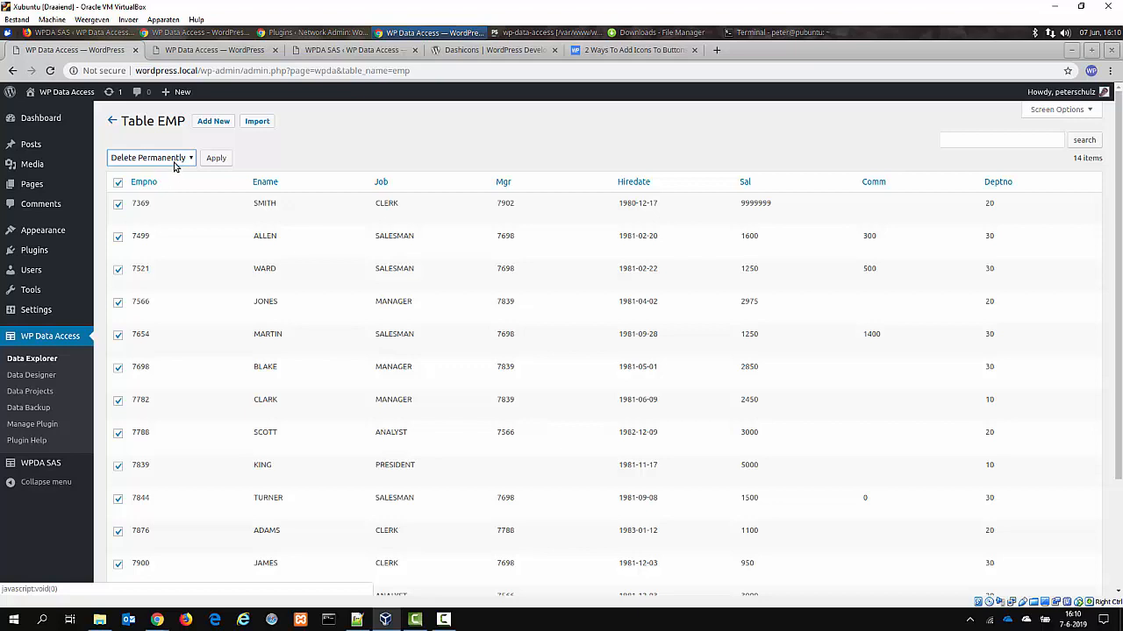
mouse_move(224, 175)
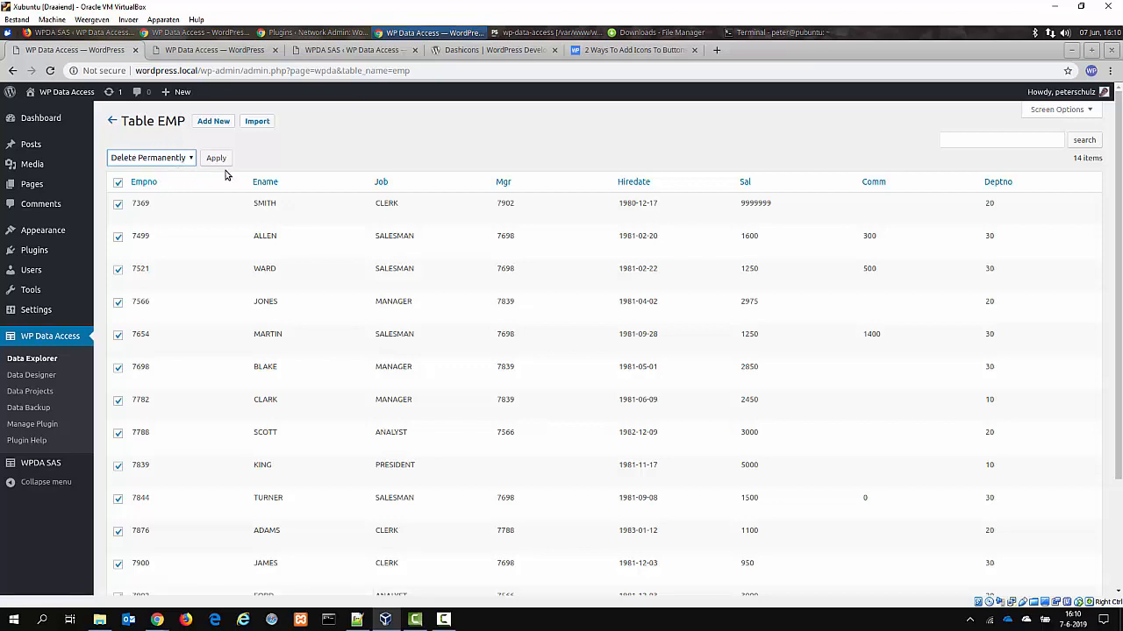
left_click(216, 157)
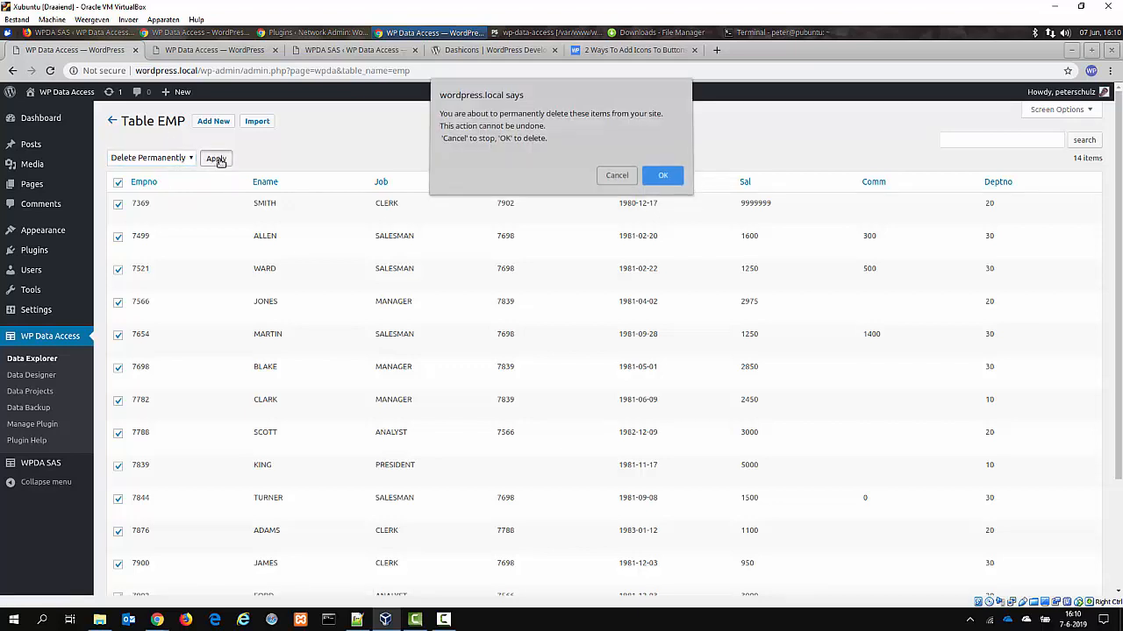
left_click(664, 176)
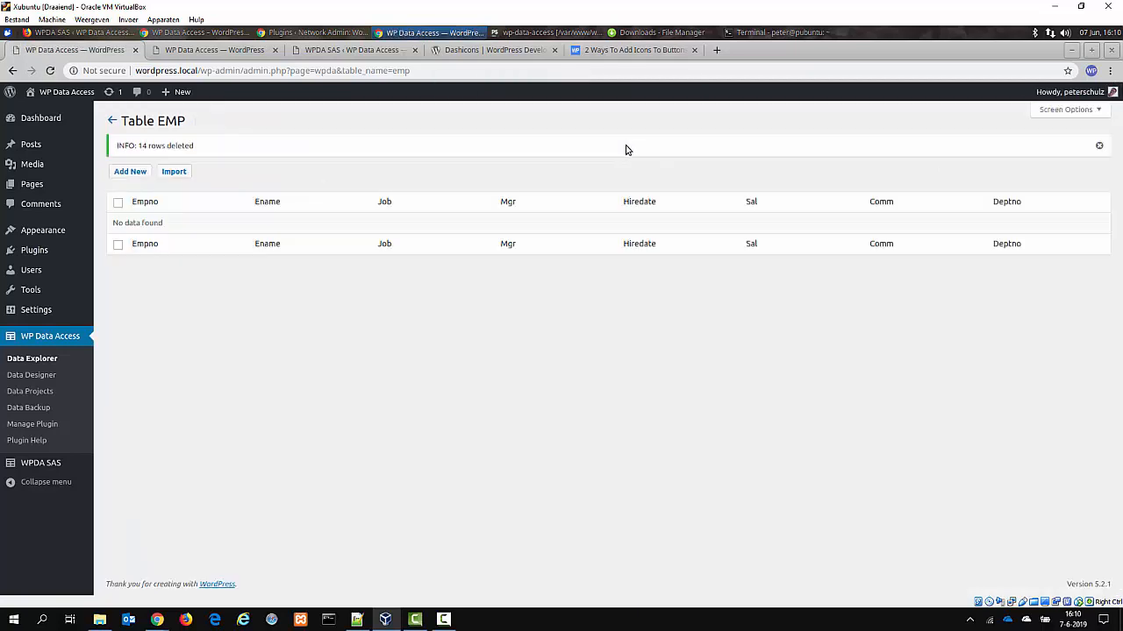
mouse_move(604, 141)
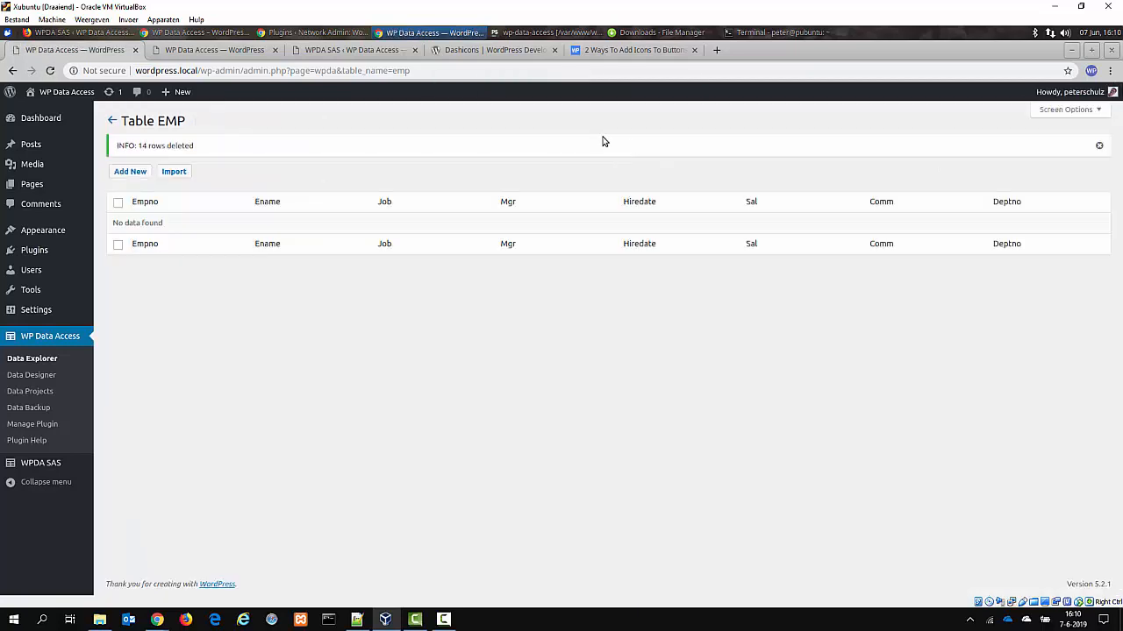
mouse_move(186, 183)
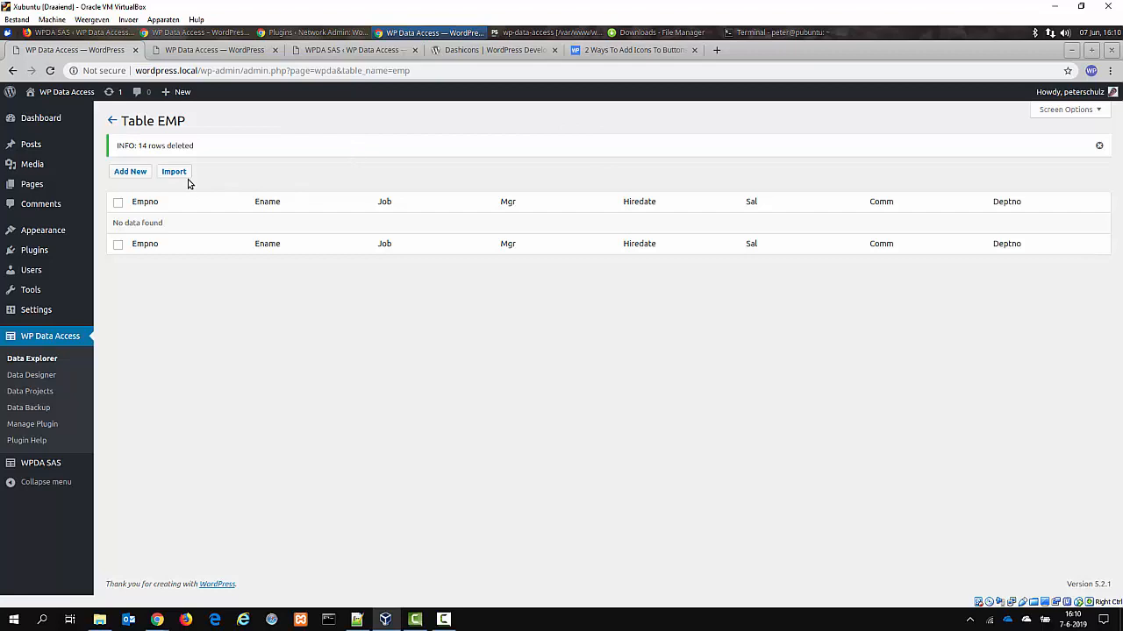
- Import wpda_emp.sql into the EMP table, restoring its 14 rows
left_click(174, 172)
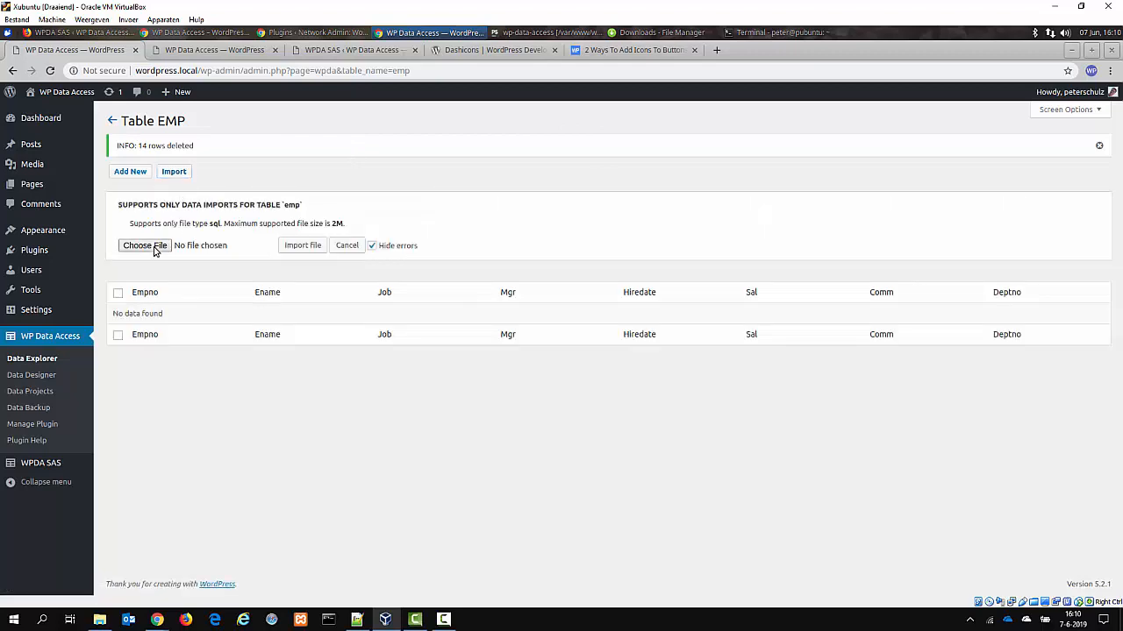
left_click(143, 246)
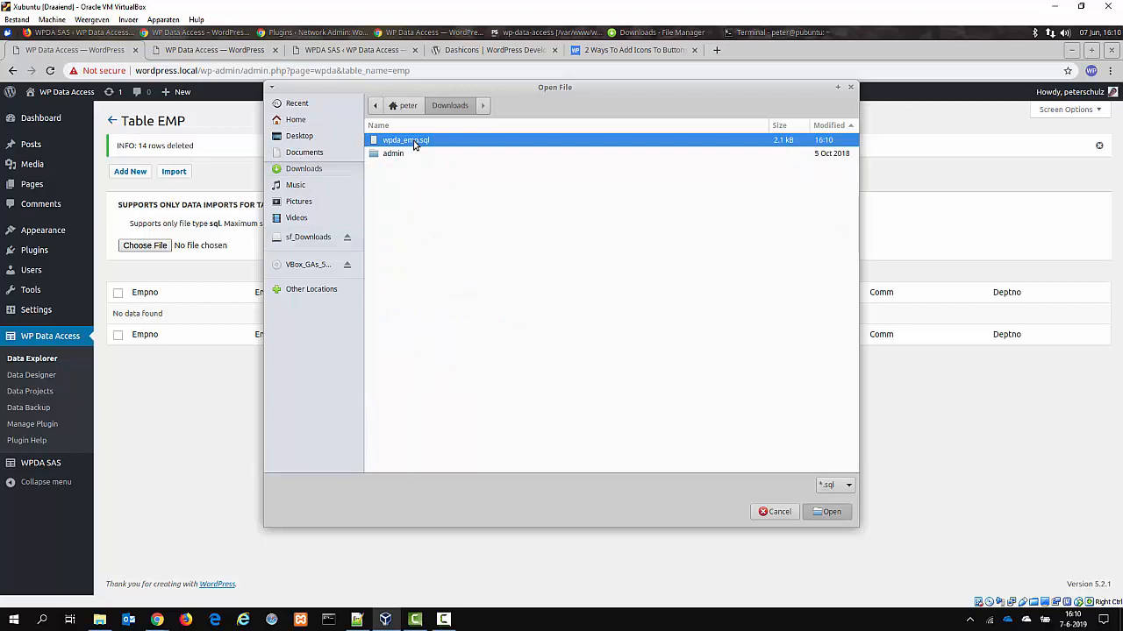
left_click(826, 512)
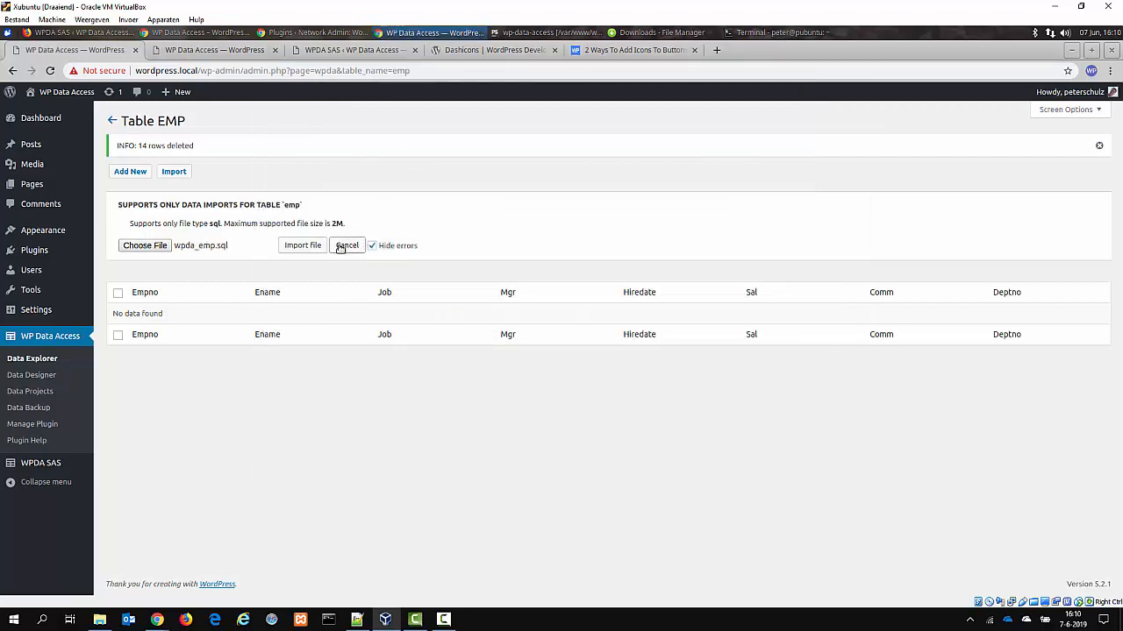
left_click(302, 246)
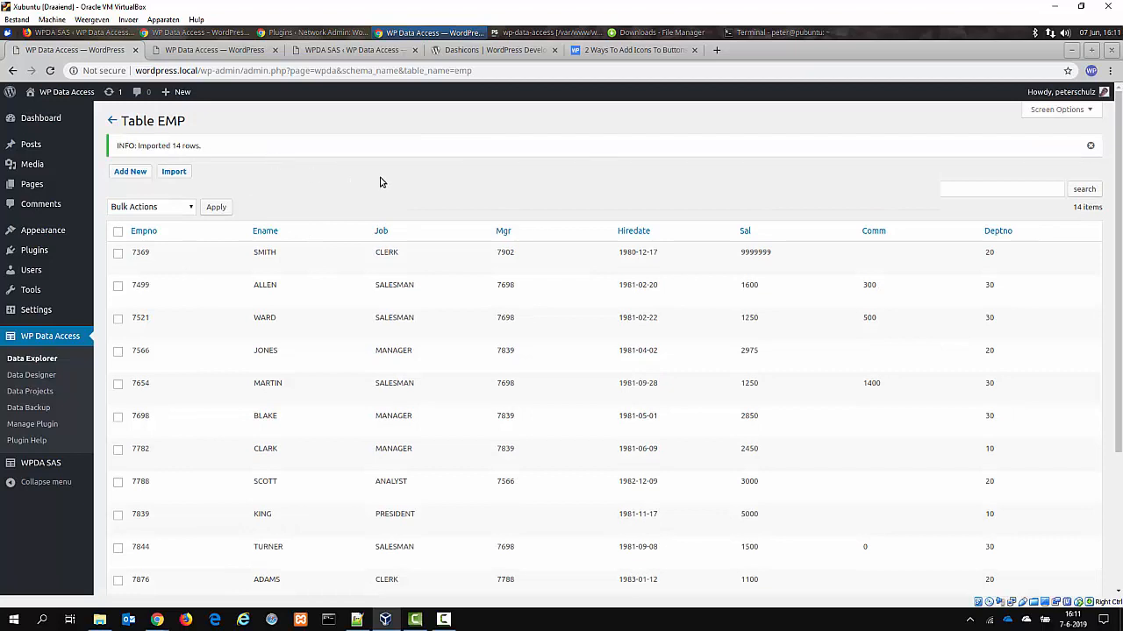
scroll("down", 3)
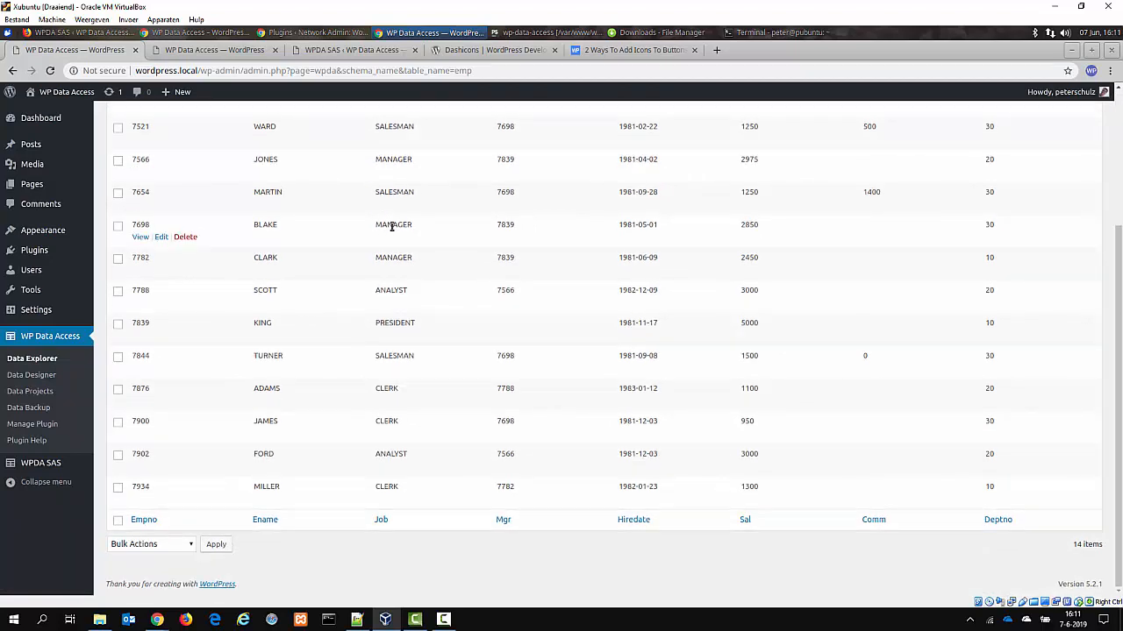
scroll("up", 3)
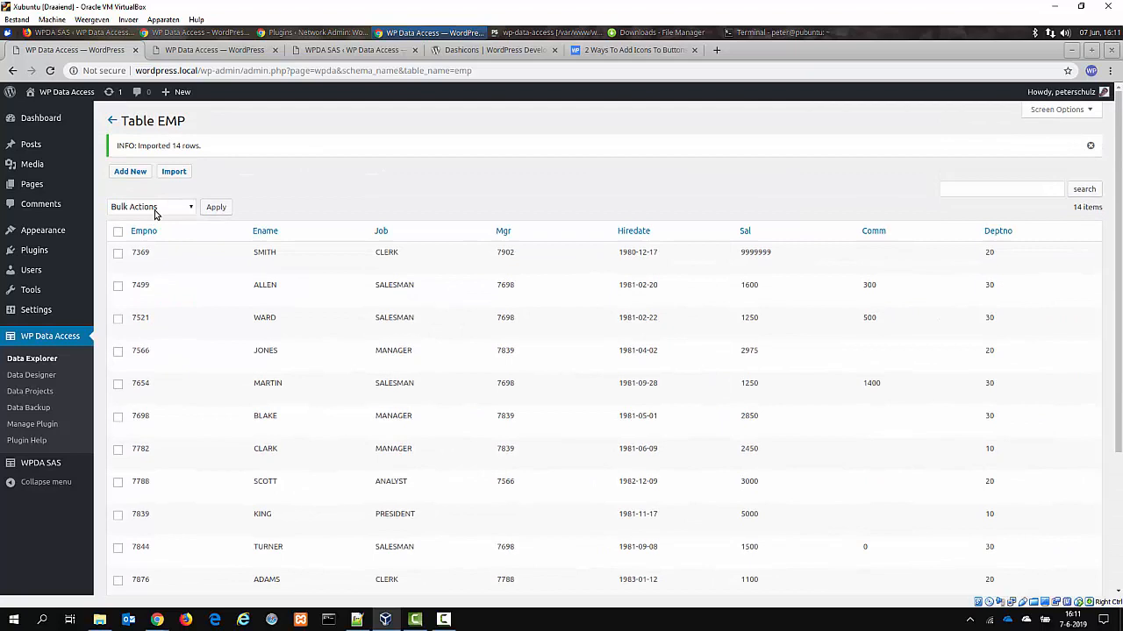
left_click(149, 207)
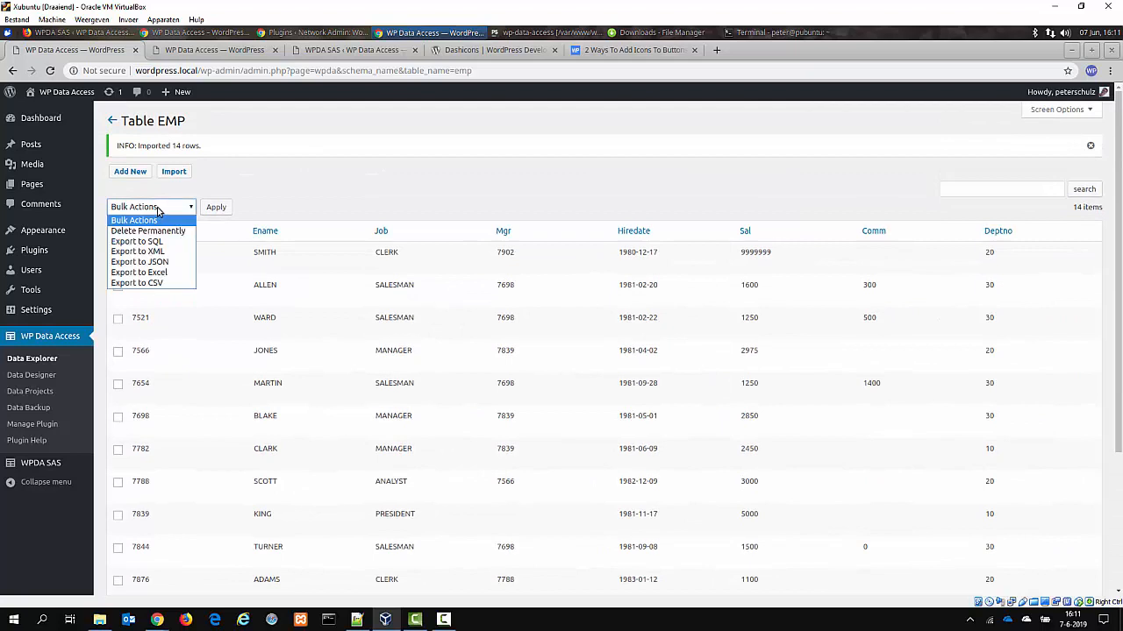